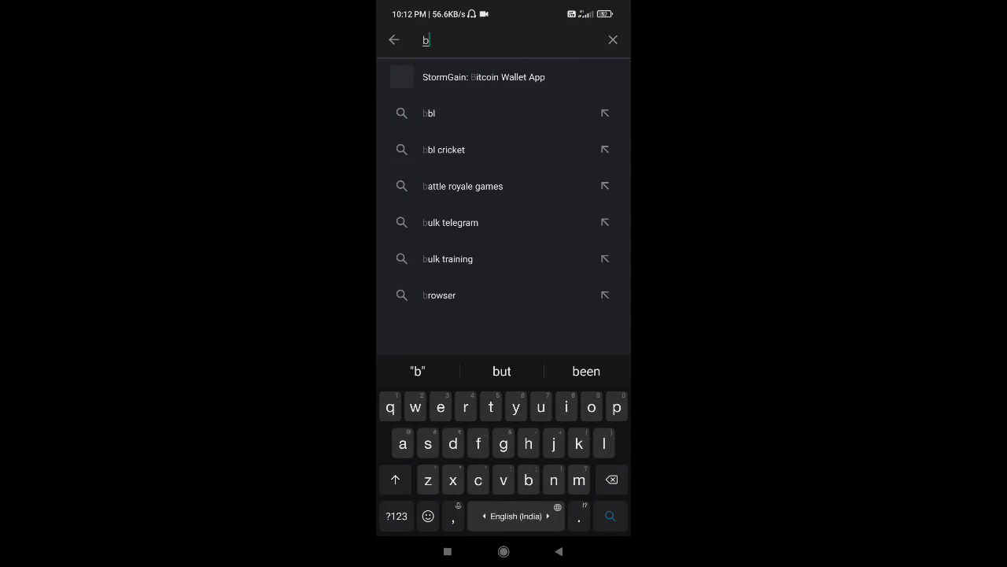
Search the Play Store for 'bgmi', scroll the results, and start typing a news search
type("gmi")
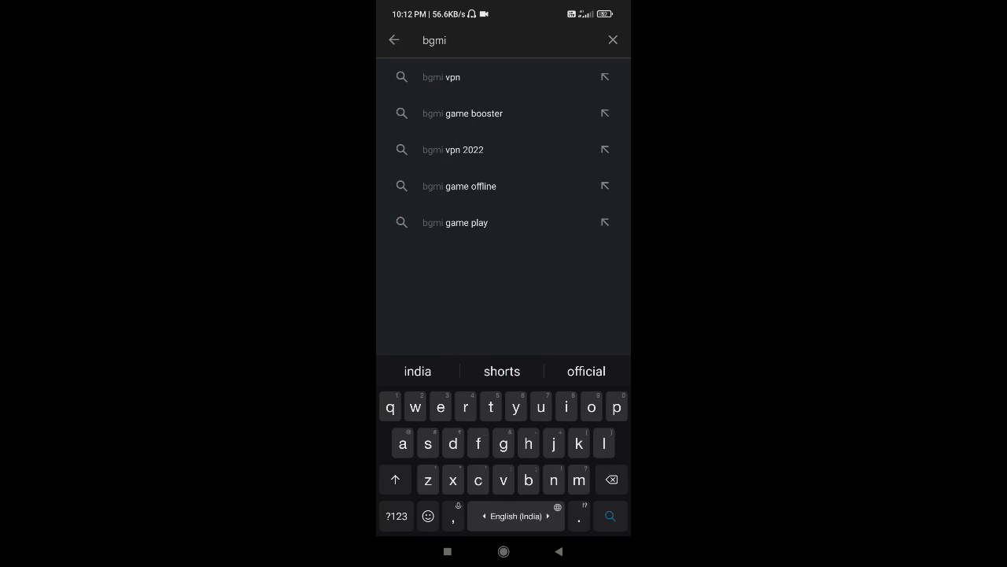
key("enter")
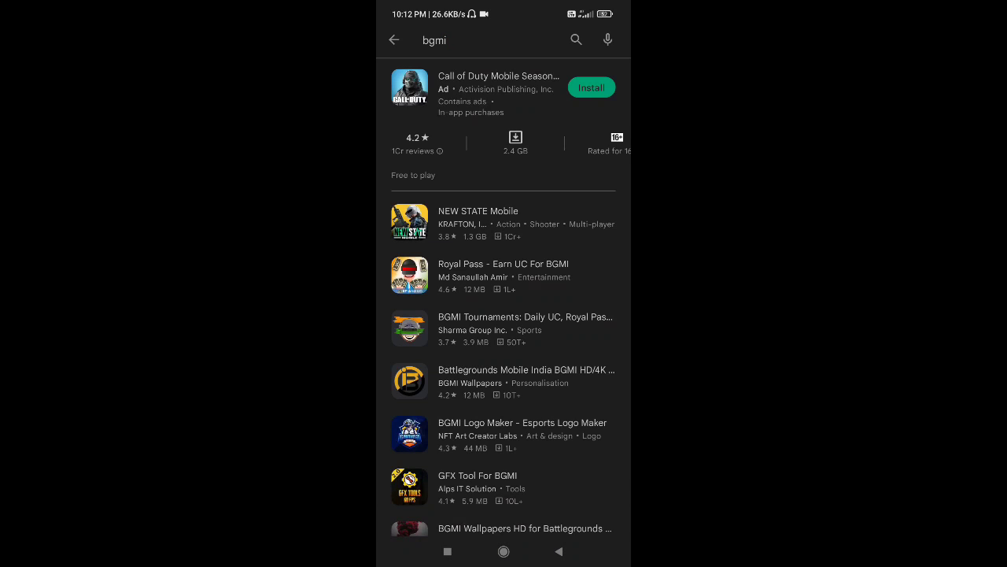
scroll("down", 3)
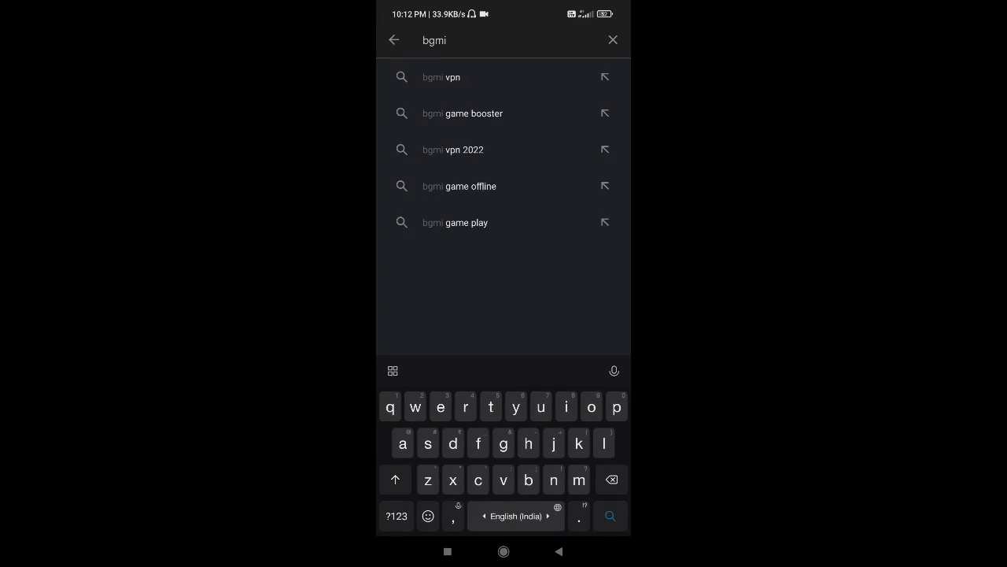
type("batt")
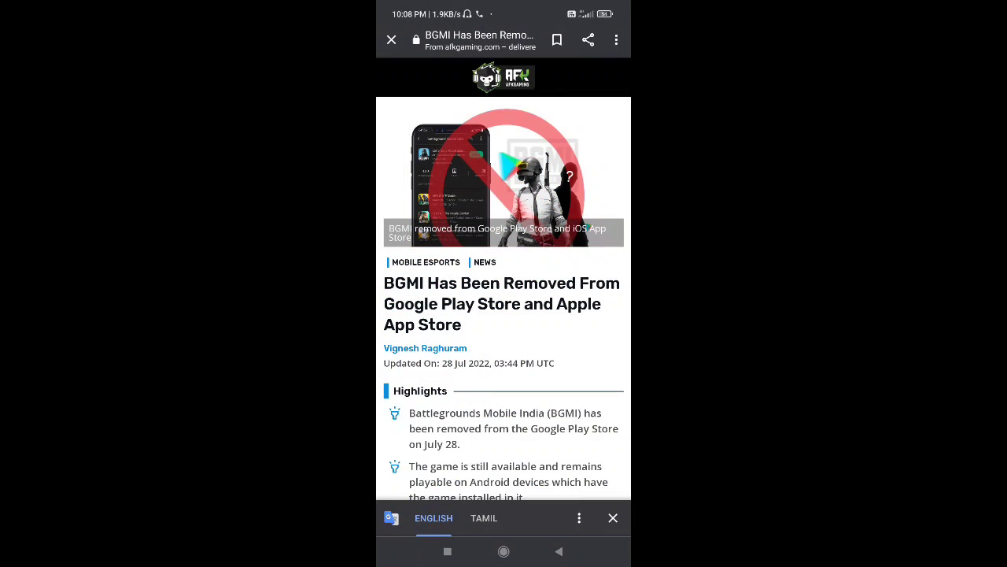
Scroll through the AFK Gaming article's highlights and update sections on BGMI's removal
scroll("down", 3)
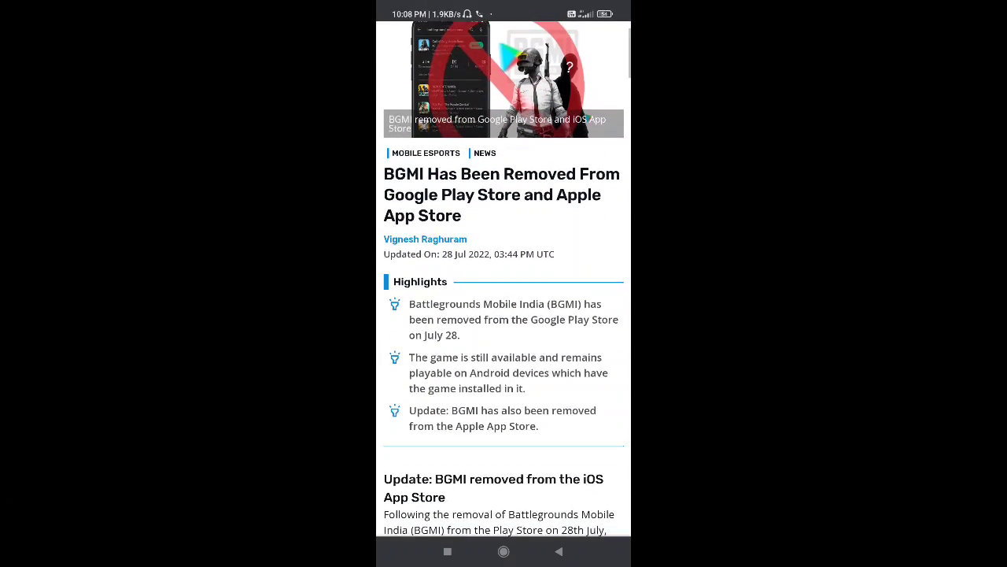
scroll("down", 3)
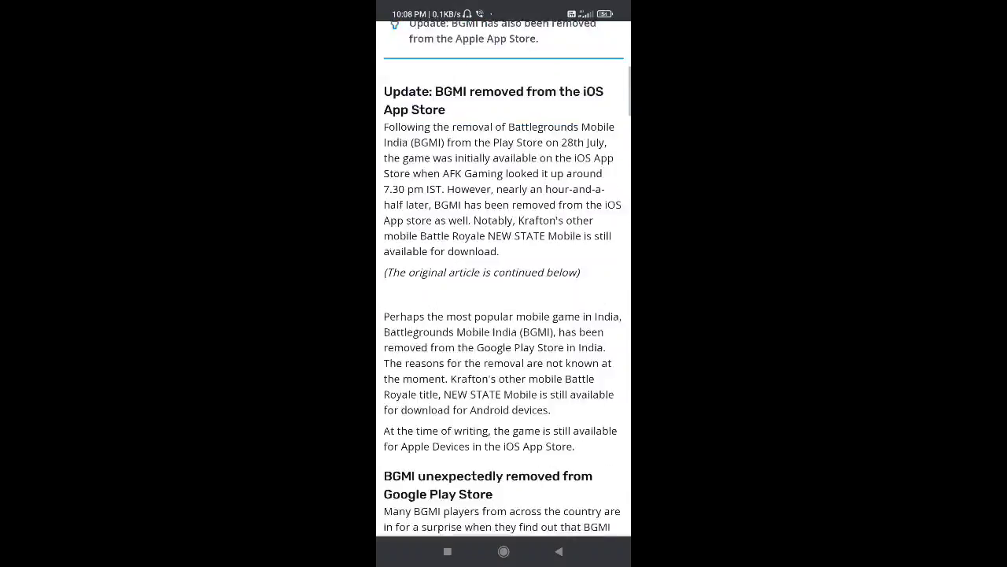
scroll("down", 3)
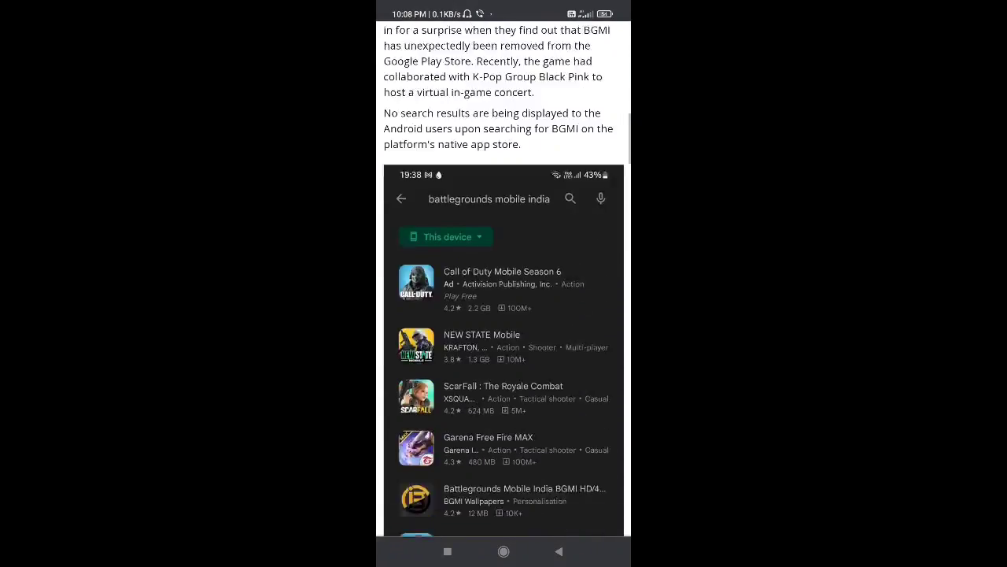
scroll("down", 3)
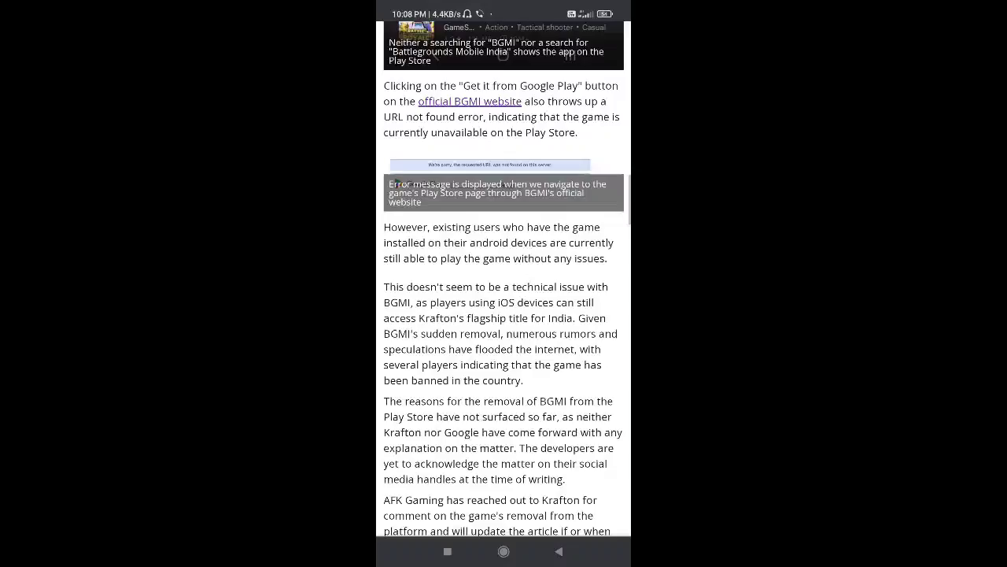
scroll("down", 3)
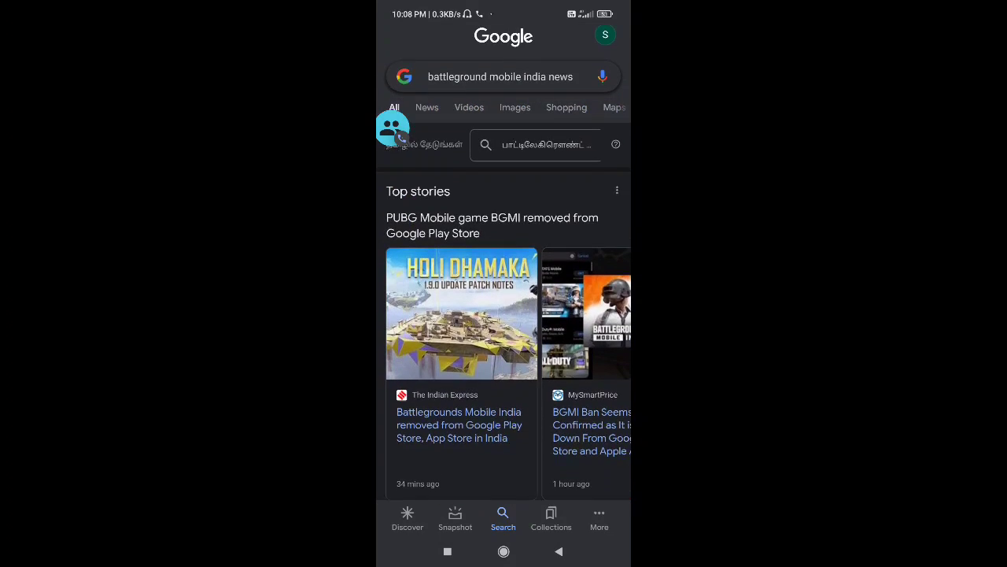
Swipe through the Top stories carousel for 'battleground mobile india news' about BGMI's removal
left_click(499, 76)
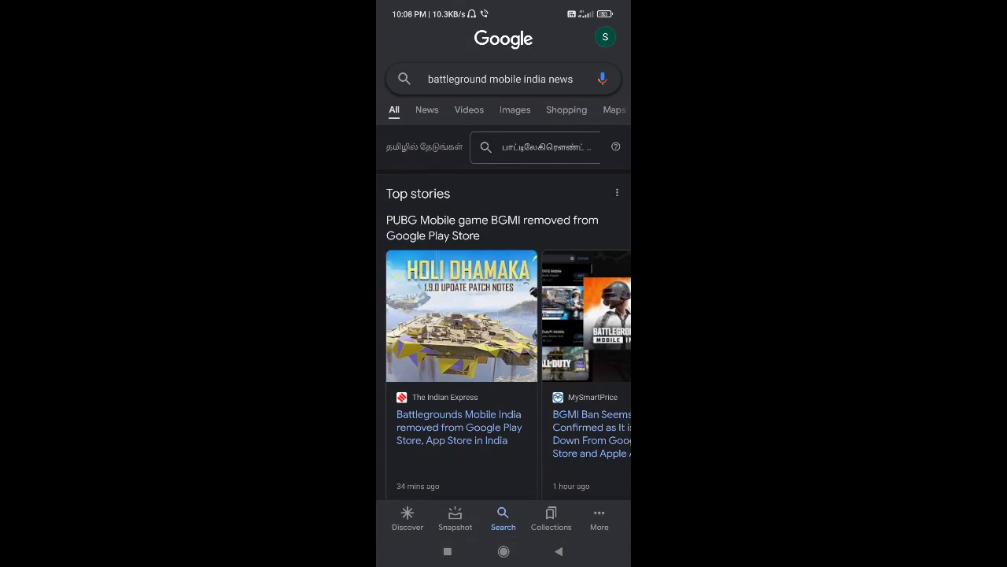
scroll("down", 3)
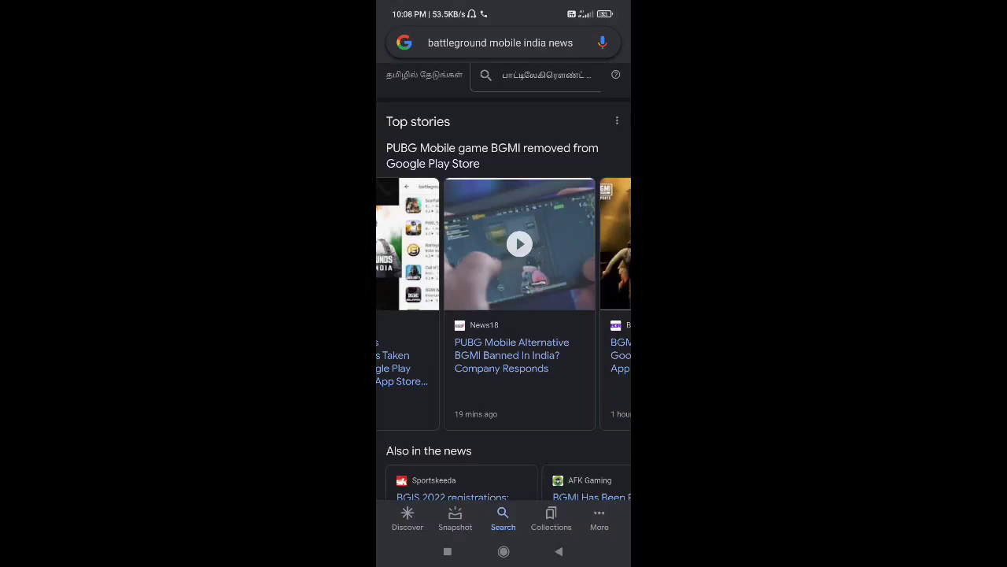
scroll("left", 3)
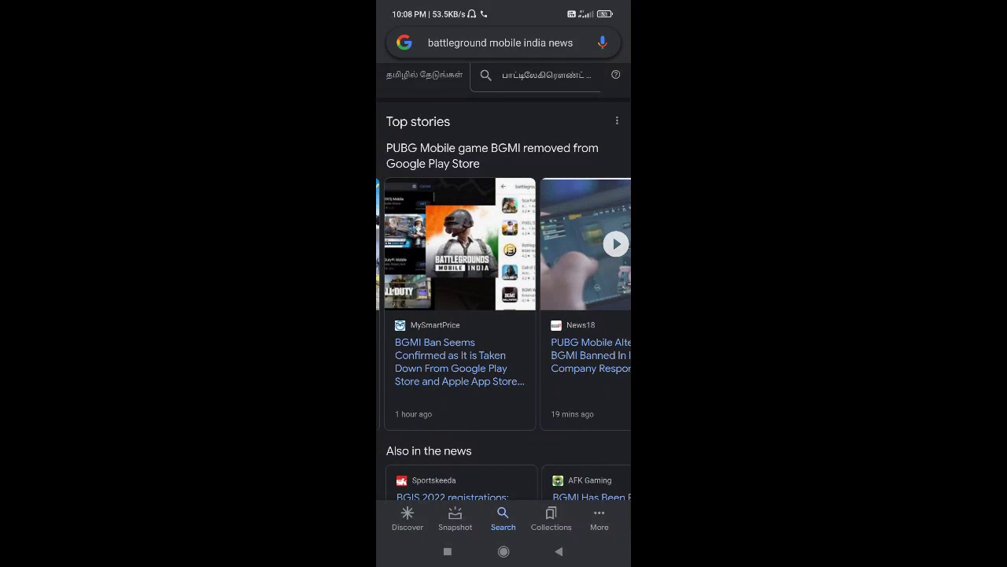
scroll("left", 3)
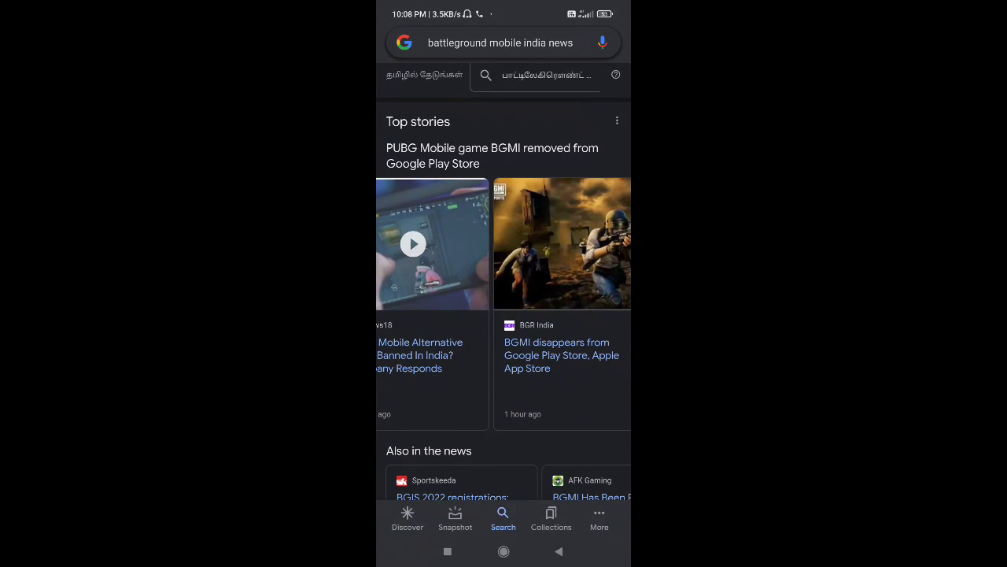
scroll("left", 3)
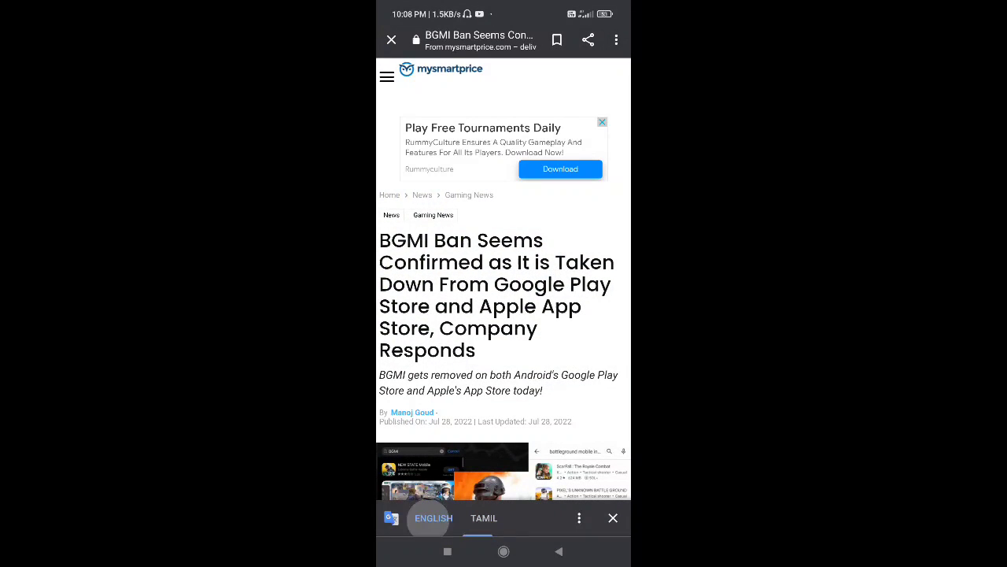
Read the MySmartPrice BGMI ban article down to the author section, then close it
scroll("down", 3)
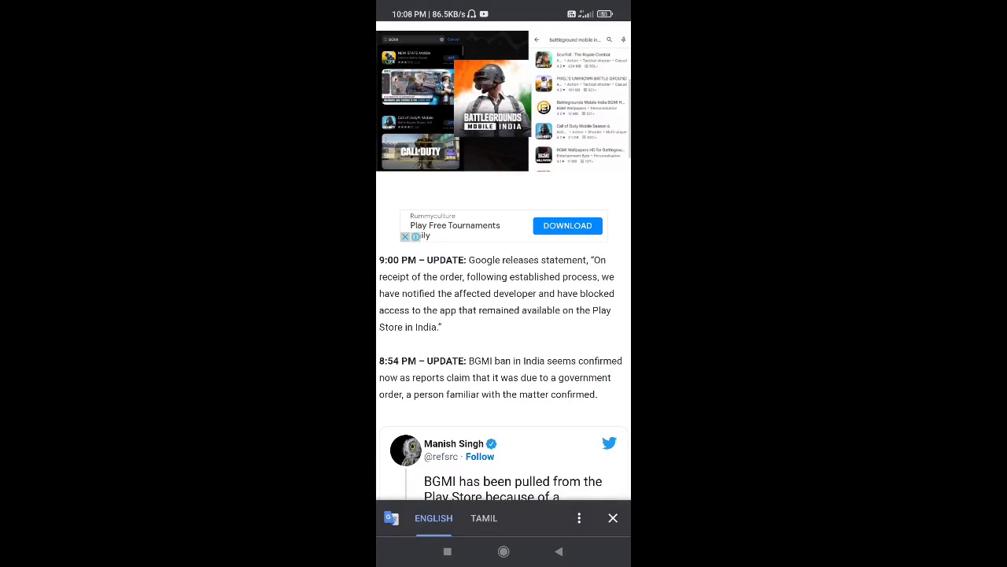
scroll("down", 3)
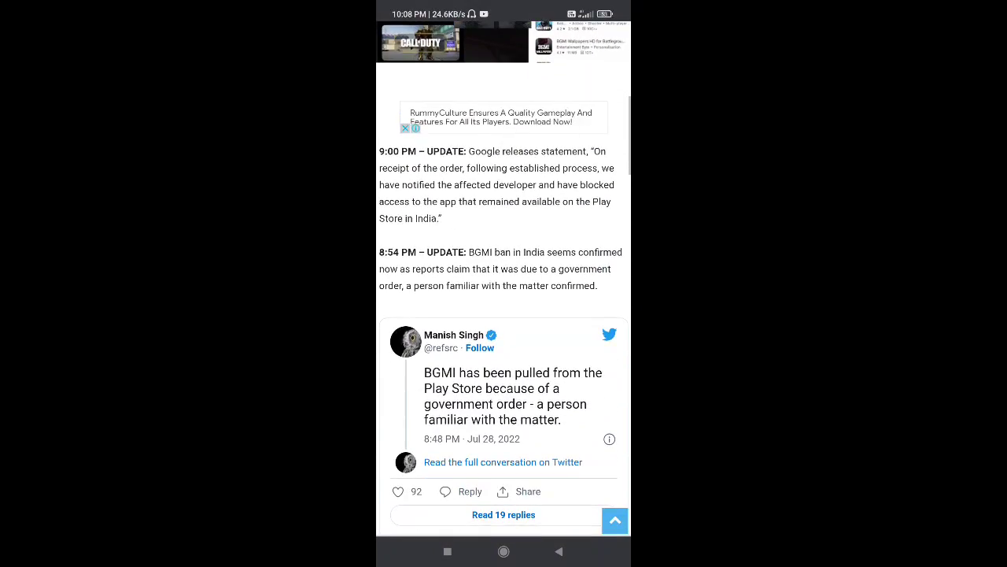
scroll("down", 3)
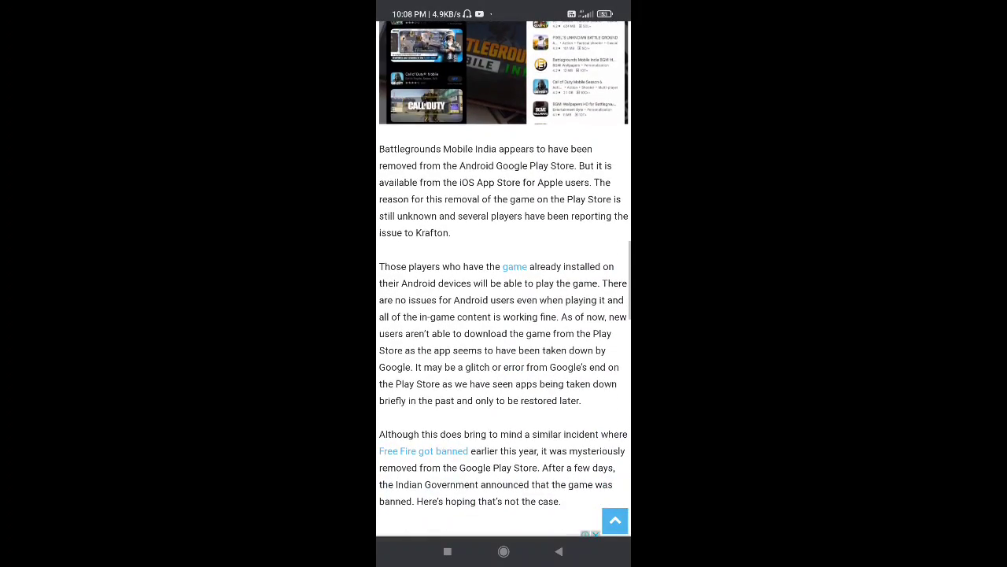
scroll("down", 3)
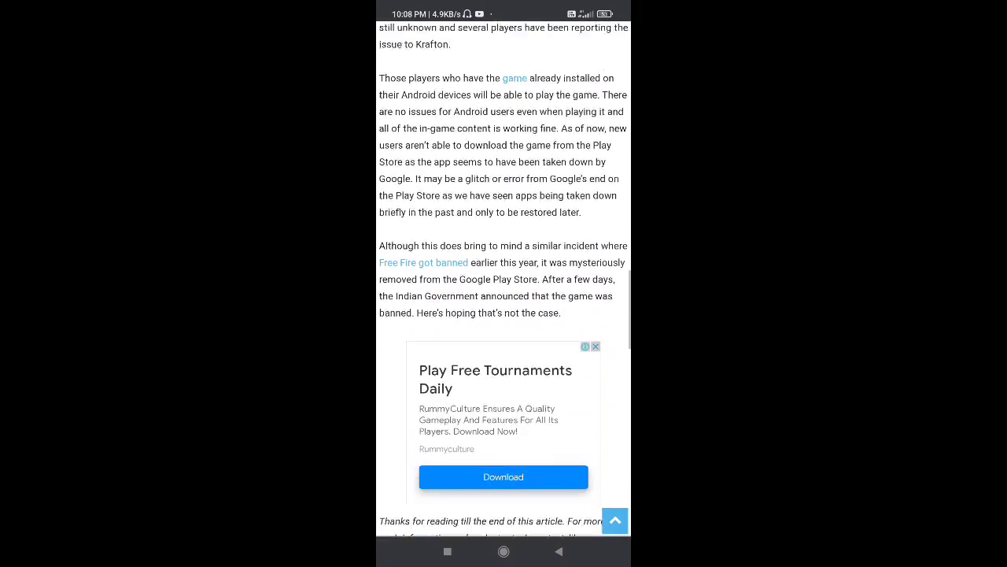
scroll("down", 3)
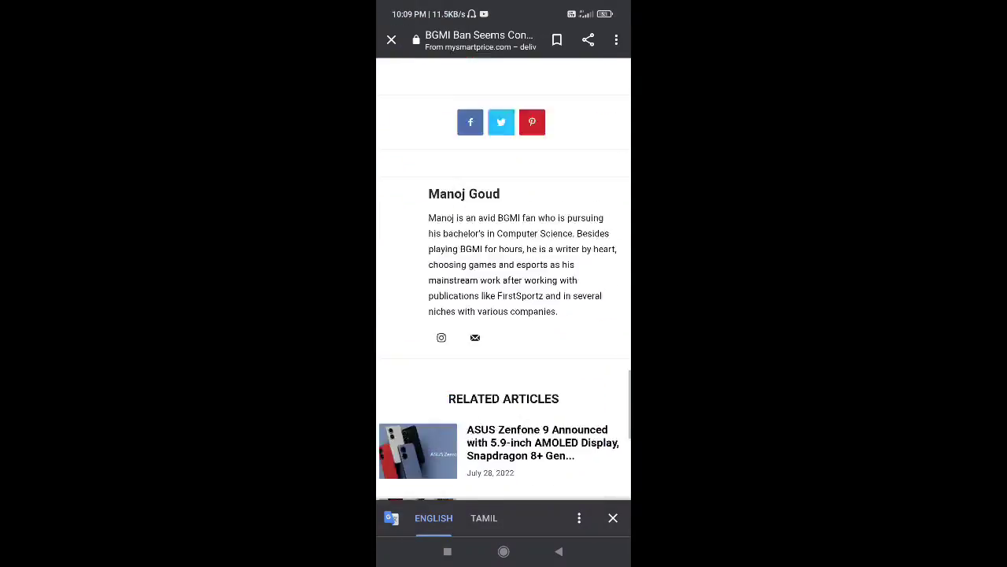
left_click(392, 39)
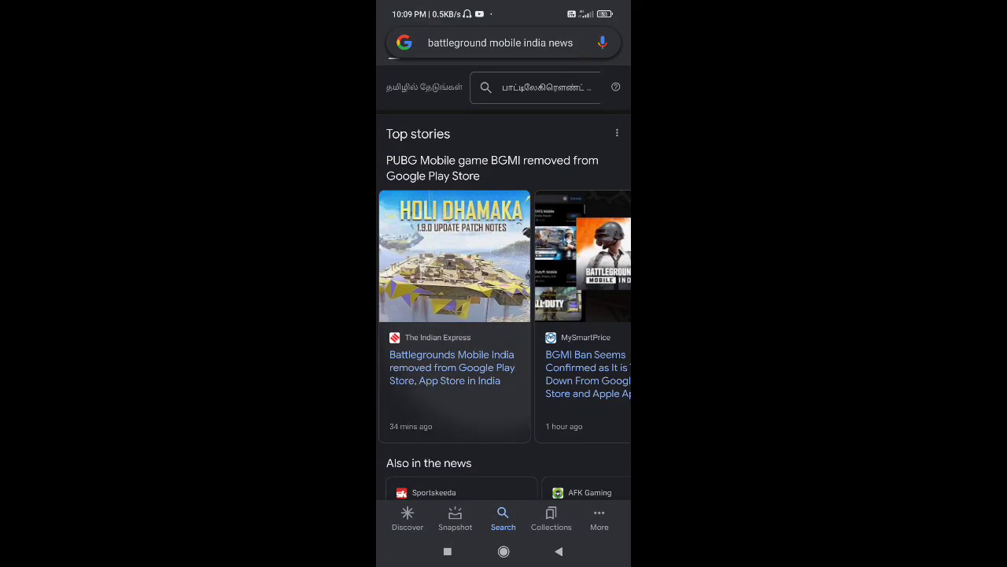
Open The Indian Express card 'Battlegrounds Mobile India removed from Google Play Store'
left_click(453, 367)
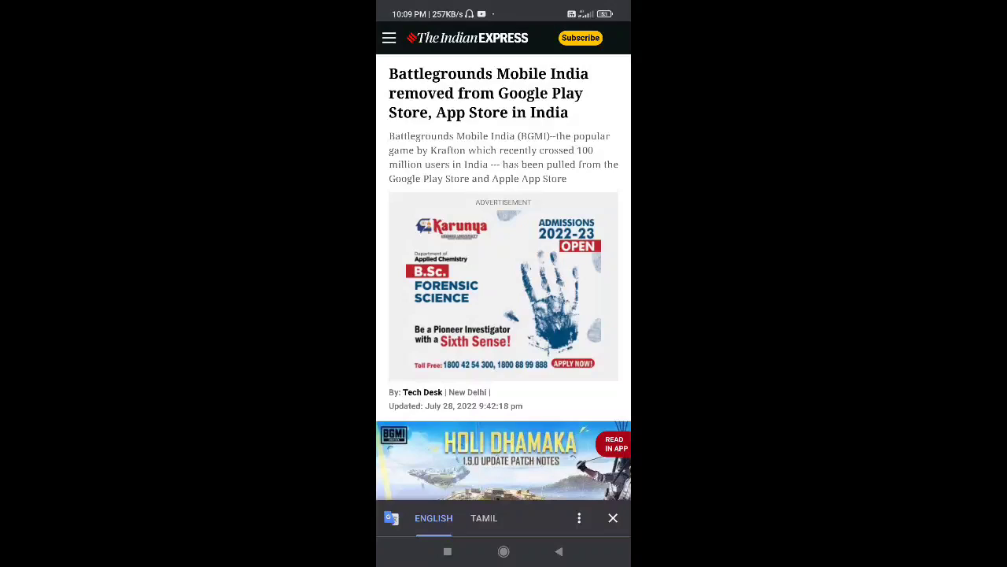
Scroll The Indian Express article through Krafton's and Google's statements to the New State section
scroll("down", 3)
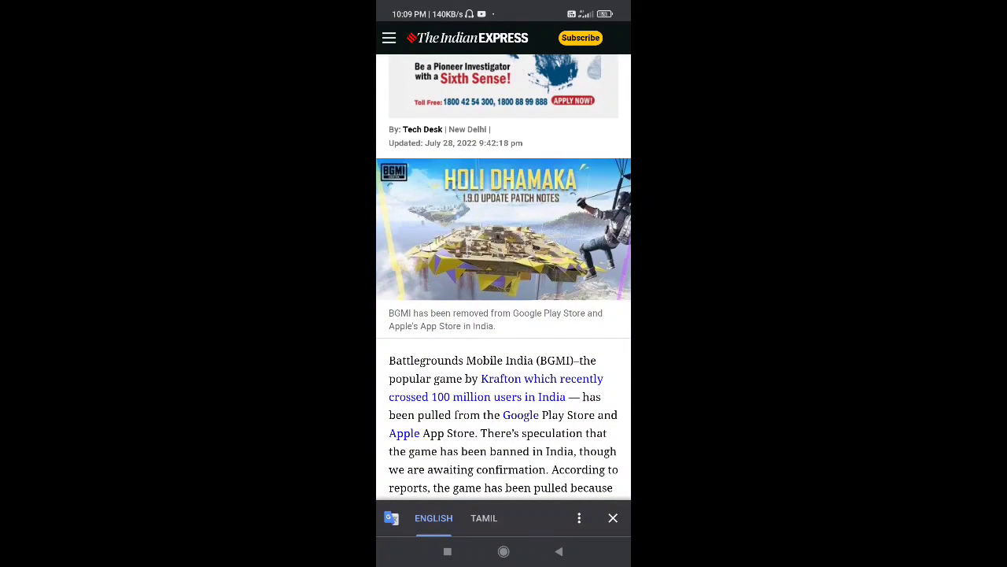
scroll("down", 3)
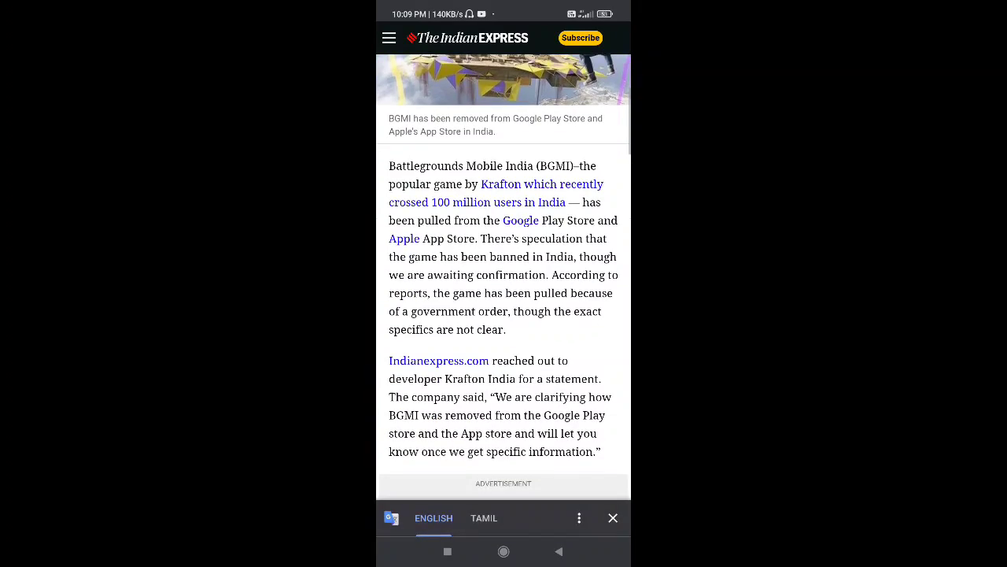
scroll("down", 3)
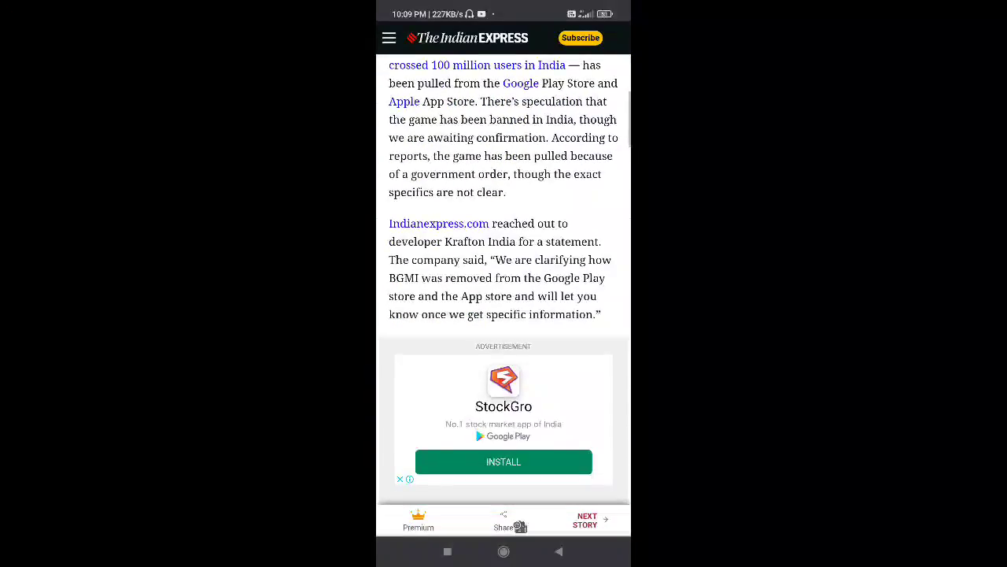
scroll("down", 3)
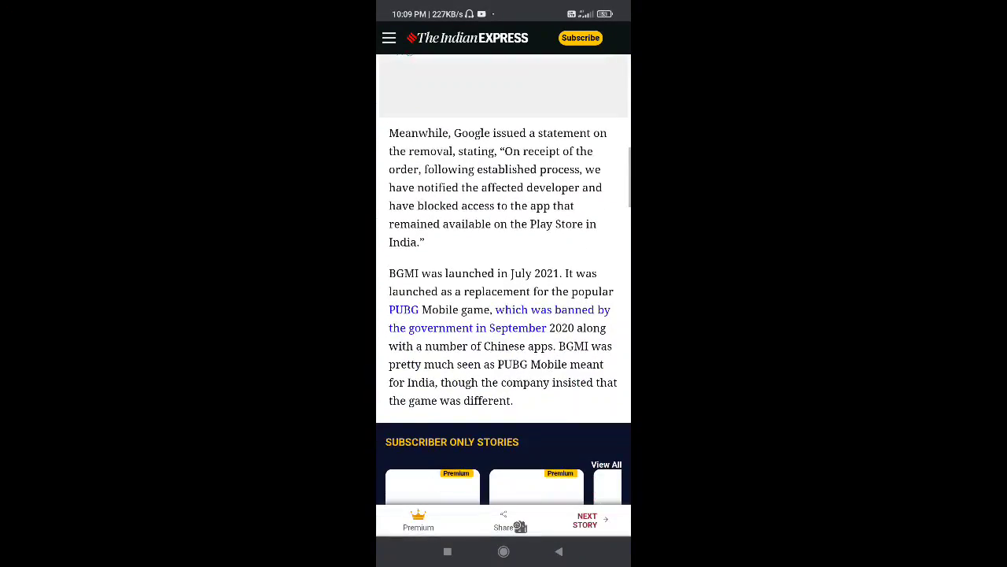
scroll("down", 3)
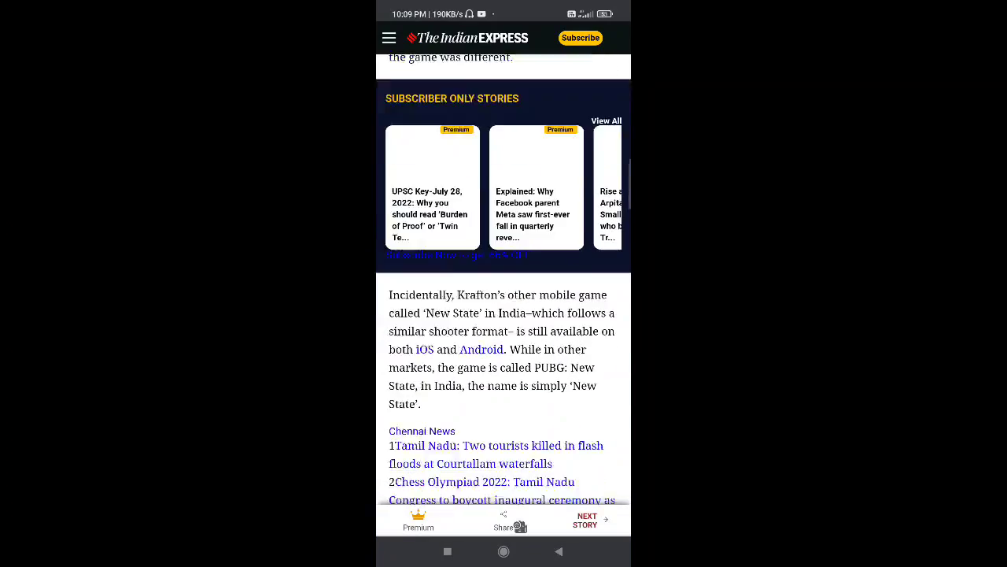